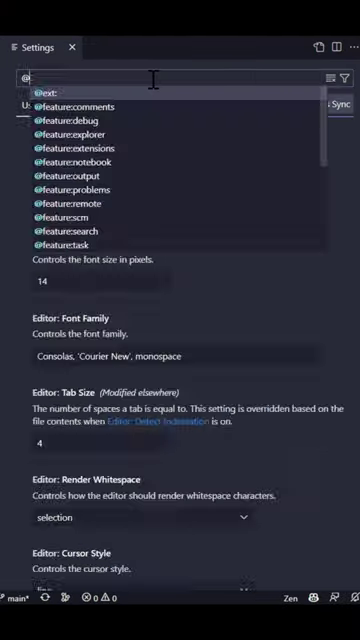
{"action": "type", "text": "@lang:typescript"}
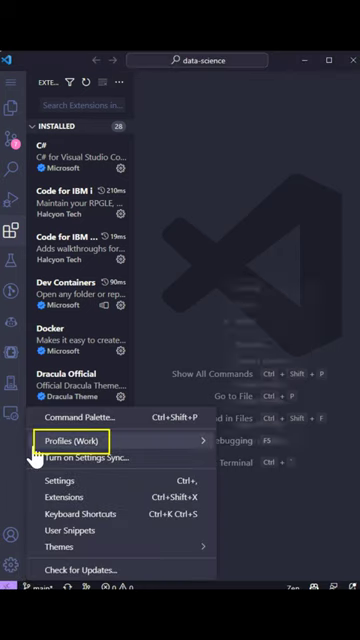
Switch the active profile from Work to the existing Demo profile.
{"action": "left_click", "coordinate": [70, 440]}
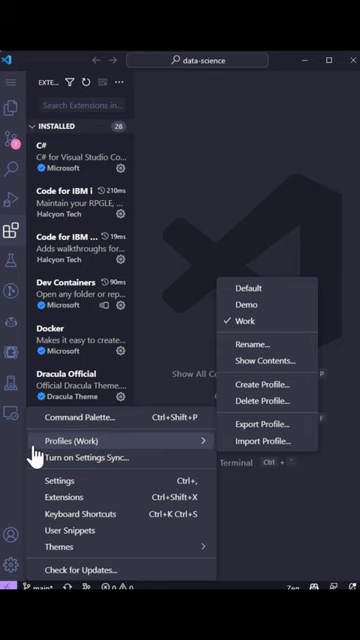
{"action": "mouse_move", "coordinate": [272, 304]}
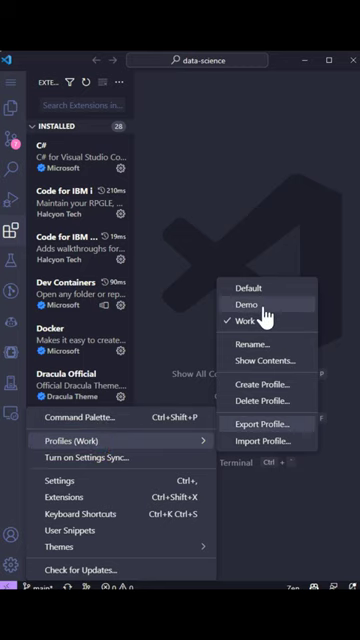
{"action": "left_click", "coordinate": [244, 302]}
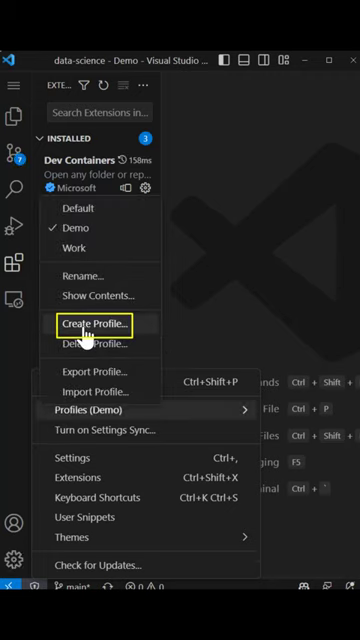
Start creating a new profile named Data Science from the Profiles menu.
{"action": "left_click", "coordinate": [100, 324]}
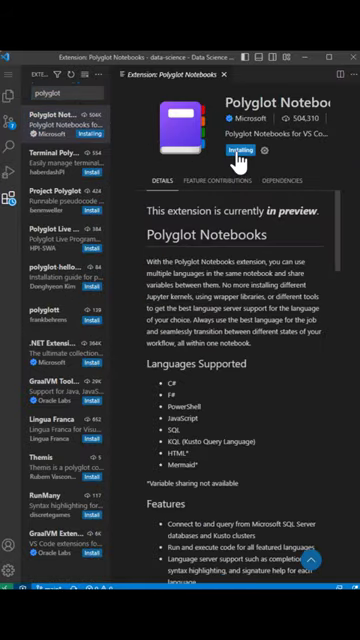
Find the Panda theme among extensions, then bring up the Manage menu for the Data Science profile.
{"action": "type", "text": "panda theme"}
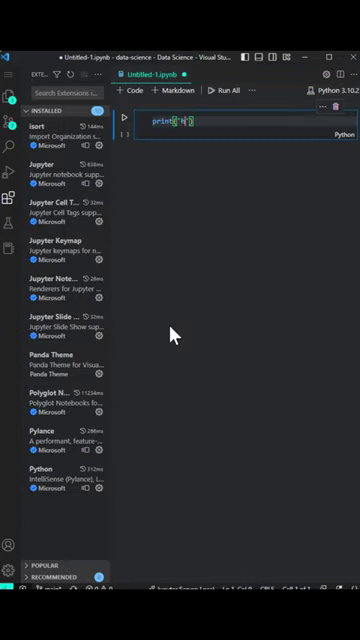
{"action": "left_click", "coordinate": [12, 596]}
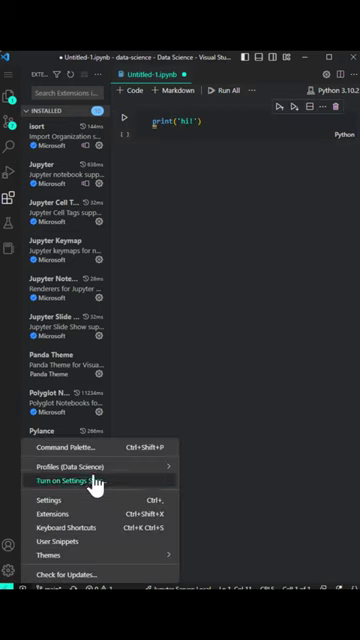